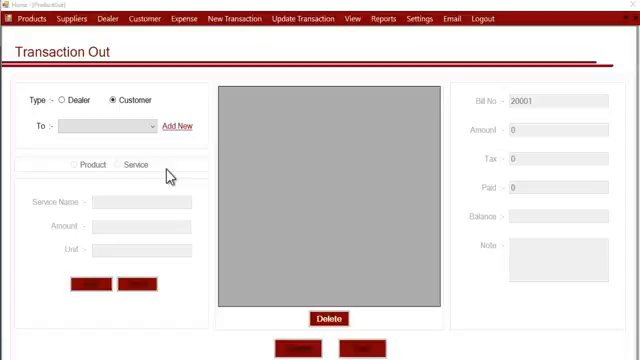
Step: Make Dealer the recipient type for the outgoing transaction
left_click(105, 127)
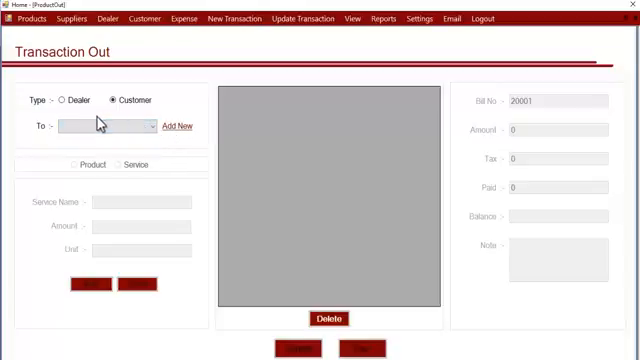
left_click(66, 100)
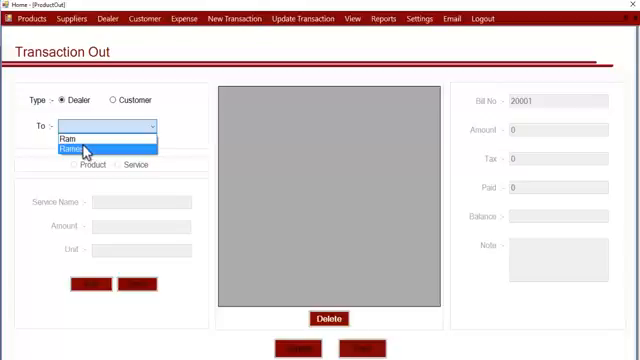
mouse_move(83, 137)
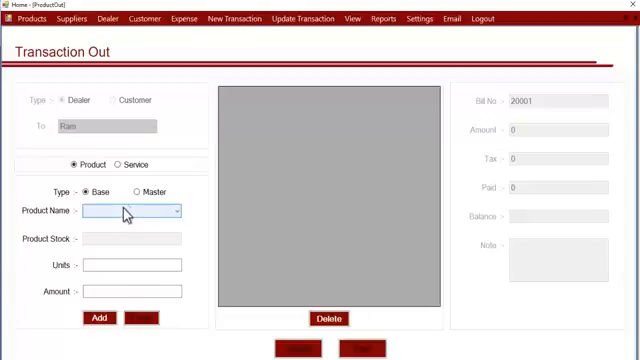
Step: Toggle entry type from Service back to Product for Ram's transaction
left_click(121, 165)
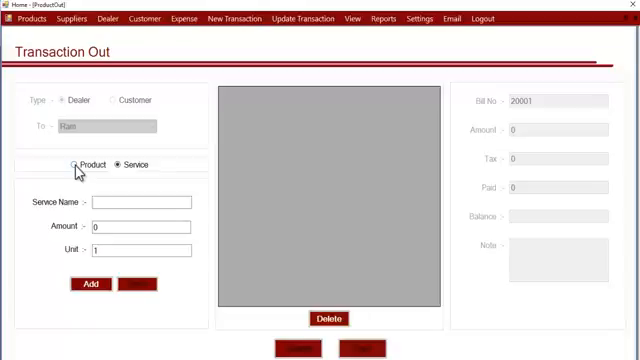
left_click(73, 164)
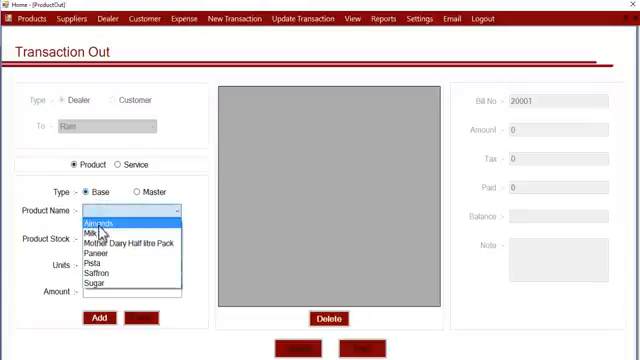
mouse_move(110, 233)
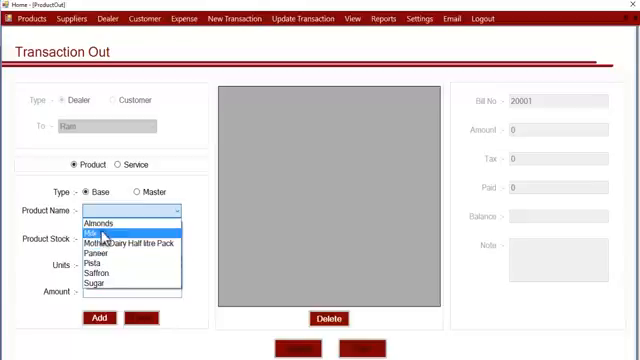
Step: Add an Almonds line of 3 kg for 800 to the bill
left_click(95, 222)
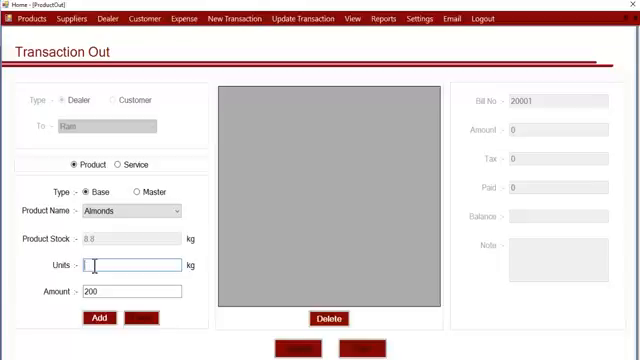
type("3")
left_click(132, 291)
type("800")
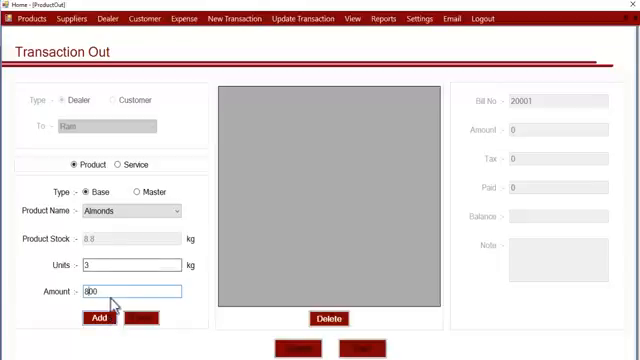
left_click(97, 317)
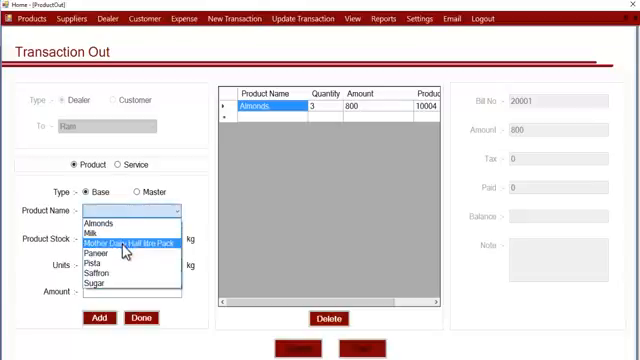
Step: Add a Milk line of 2 units for 100, totalling 900
left_click(96, 224)
type("1")
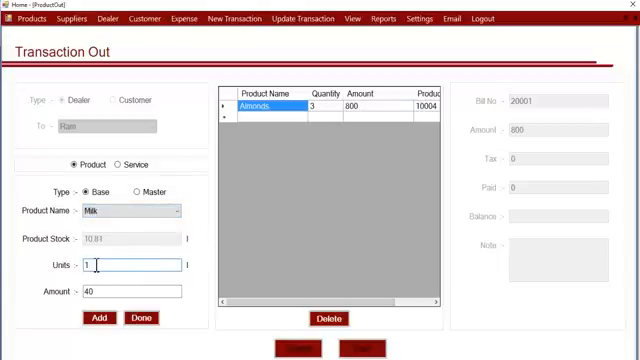
type("2")
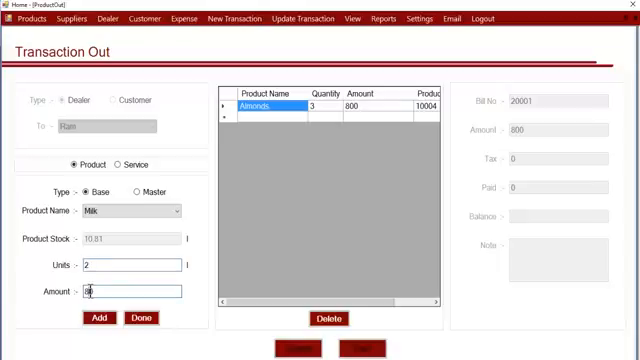
type("160")
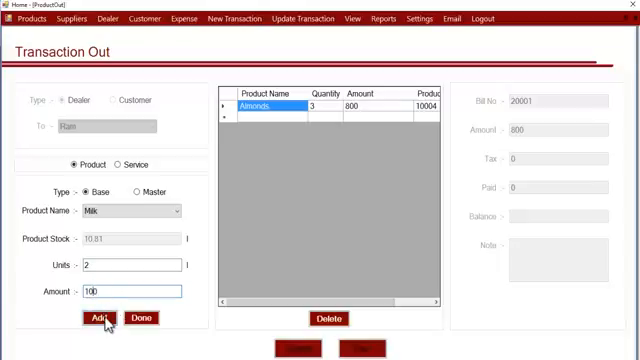
left_click(96, 318)
type("1")
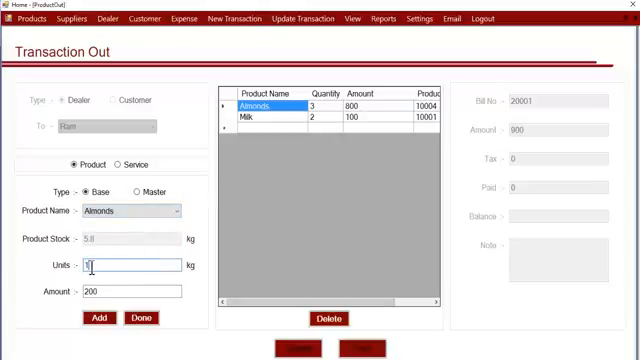
Step: Add another Almonds line of 2 kg for 600, totalling 1500
type("2")
left_click(132, 291)
type("600")
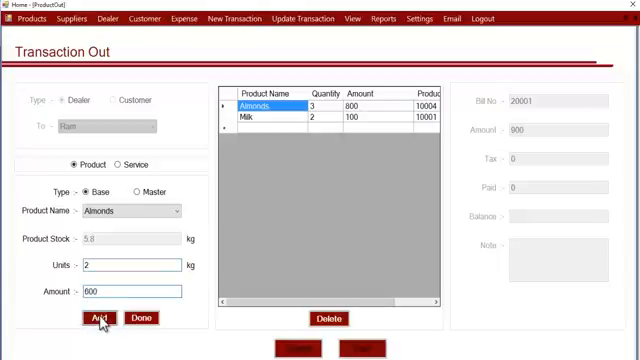
left_click(98, 318)
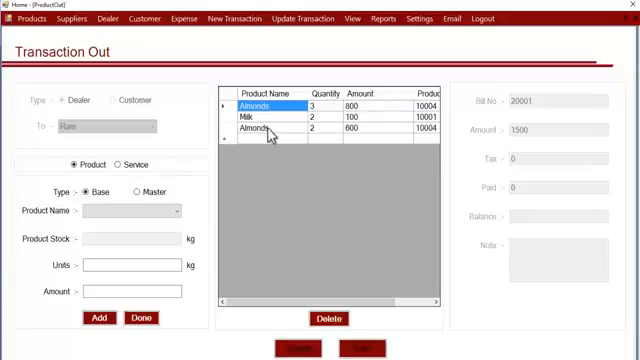
mouse_move(262, 133)
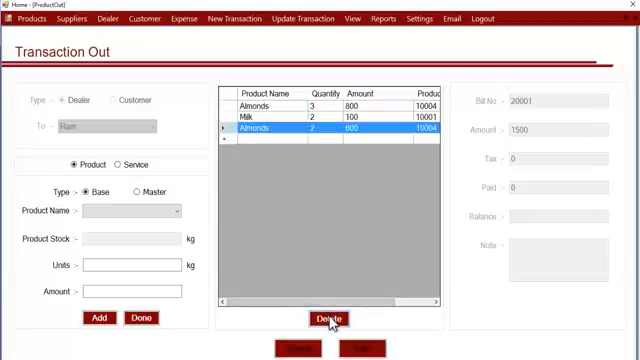
Step: Delete the duplicate Almonds row and confirm the Data Deleted message
left_click(328, 318)
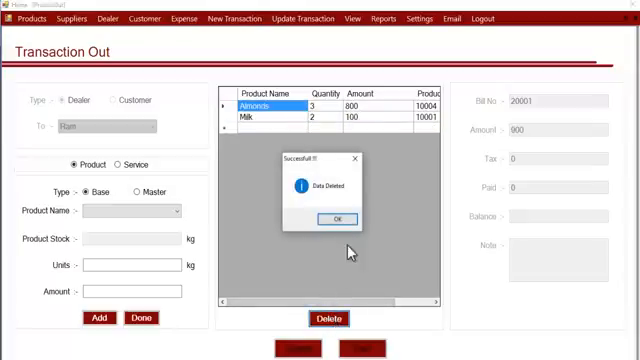
left_click(334, 219)
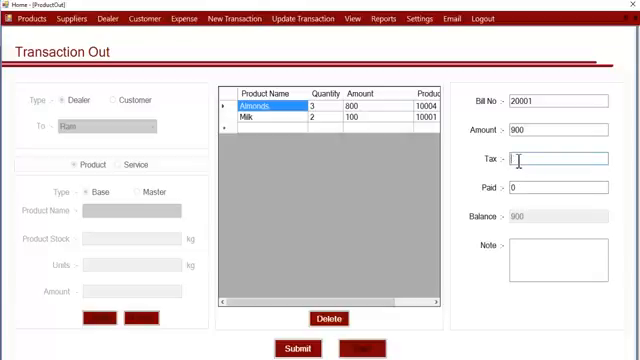
Step: Enter tax 20 and paid amount 200, leaving a 700 balance
type("20")
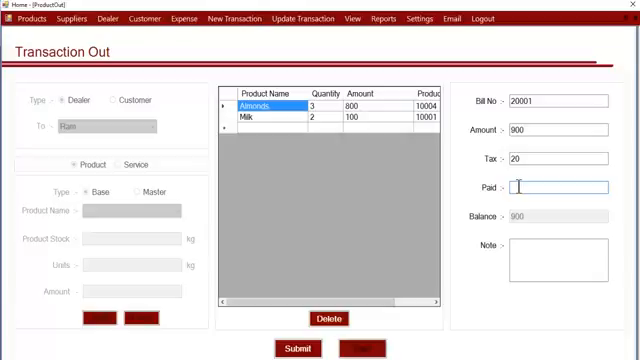
type("200")
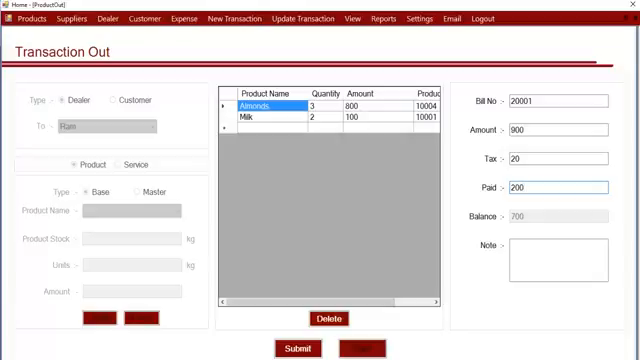
mouse_move(508, 290)
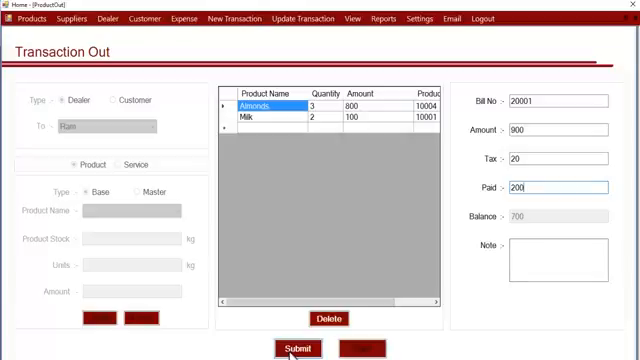
Step: Submit bill 20001, confirm the success message, and open the Product Out Report
left_click(294, 348)
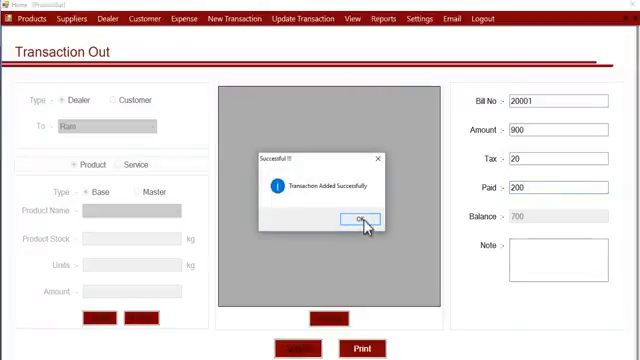
left_click(363, 219)
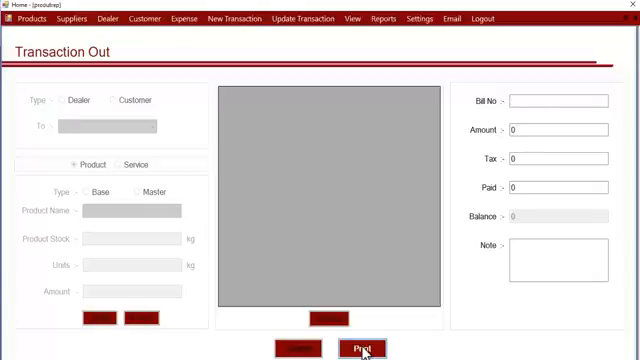
left_click(361, 346)
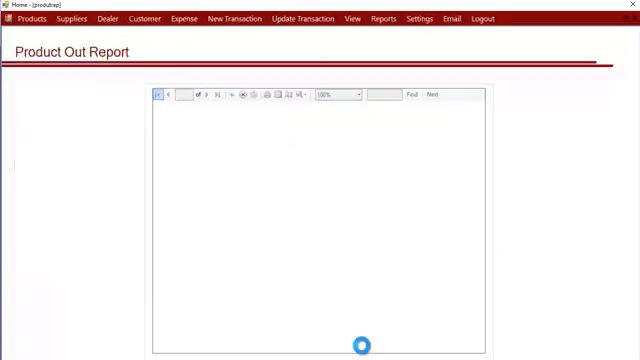